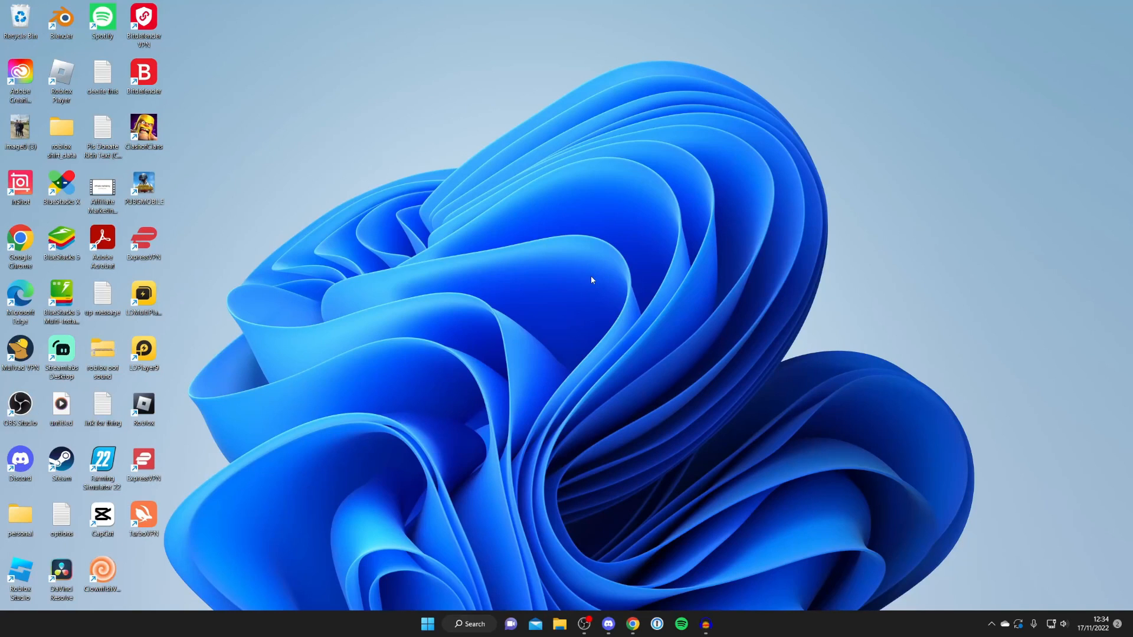
Bring up the Run dialog with %appdata% entered as the location.
{"action": "key", "text": "win+r"}
{"action": "type", "text": "%appdata%"}
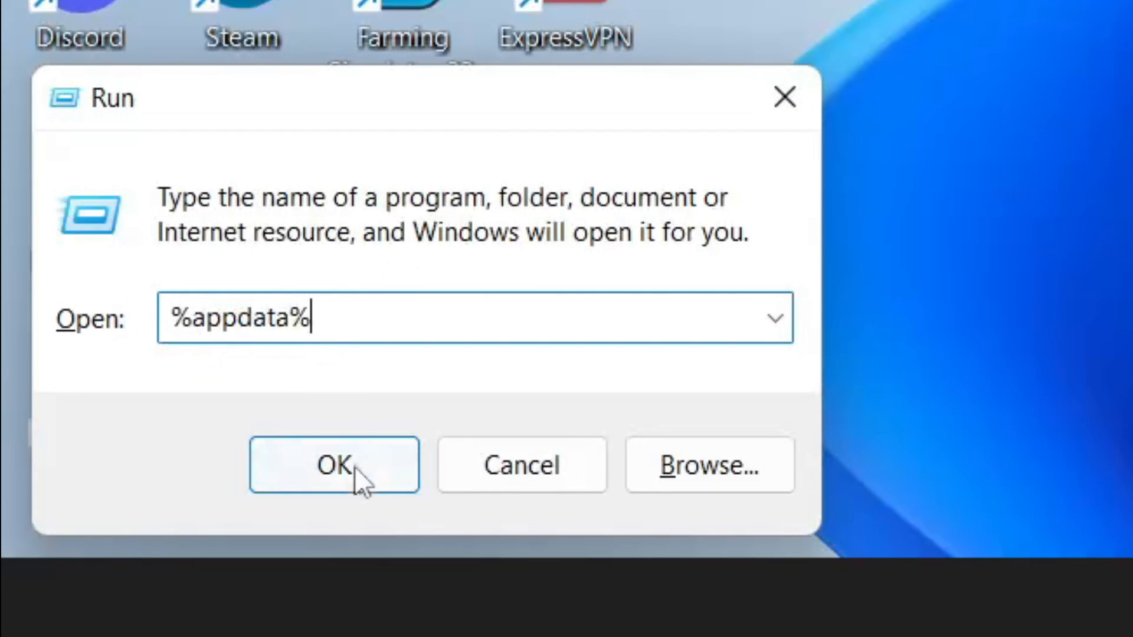
Go into AppData Roaming and reach the mods folder inside .minecraft.
{"action": "left_click", "coordinate": [334, 465]}
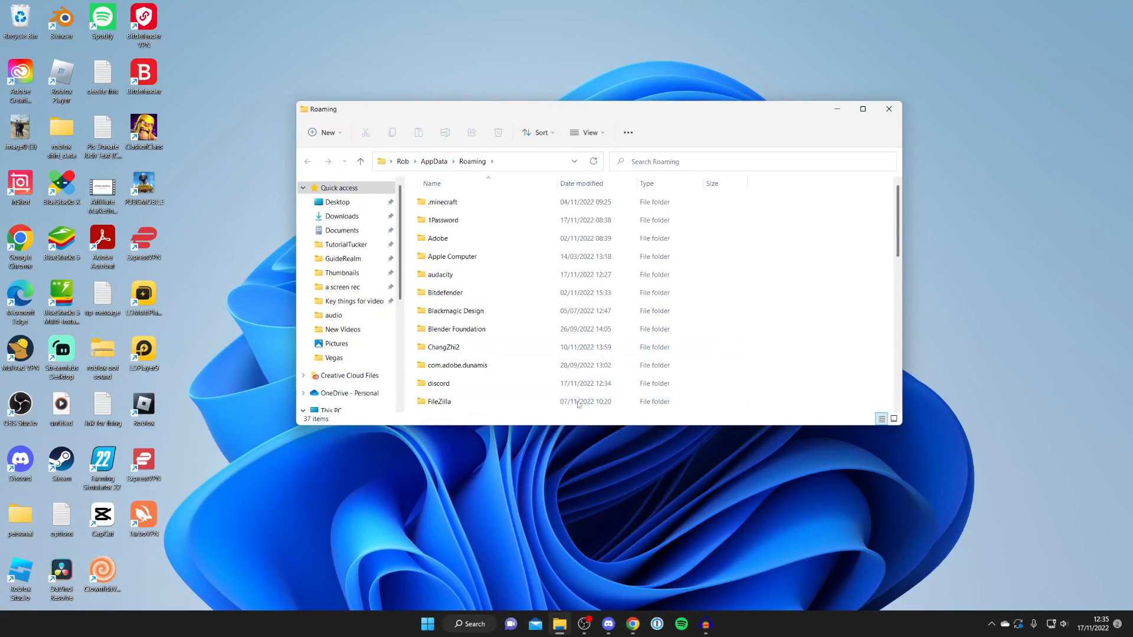
{"action": "mouse_move", "coordinate": [890, 362]}
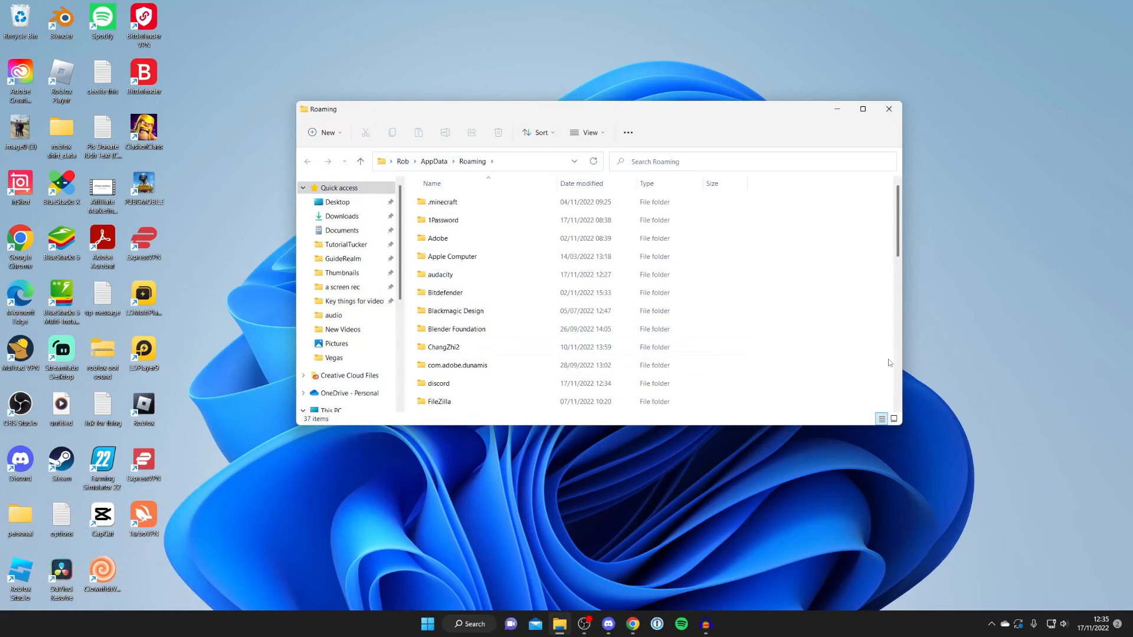
{"action": "left_click", "coordinate": [861, 109]}
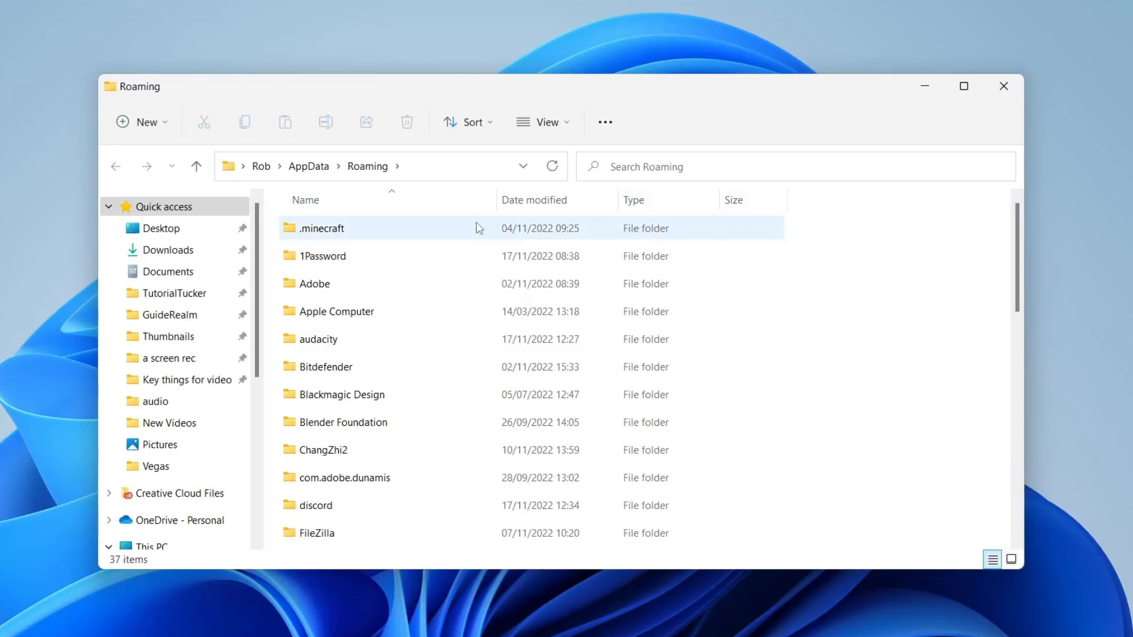
{"action": "double_click", "coordinate": [318, 228]}
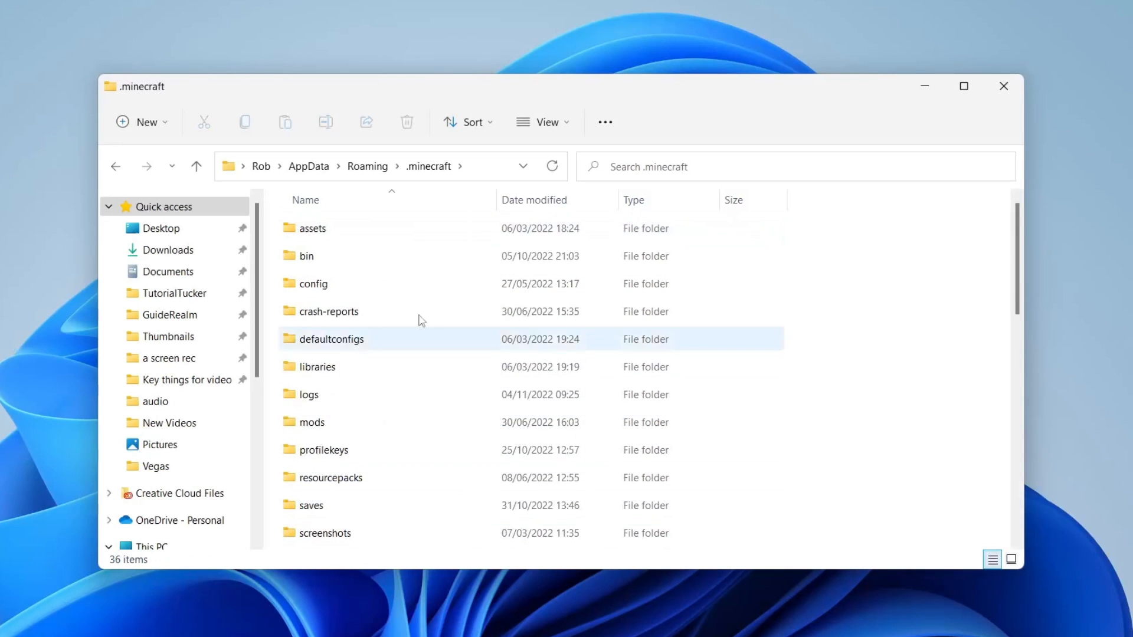
{"action": "double_click", "coordinate": [310, 423]}
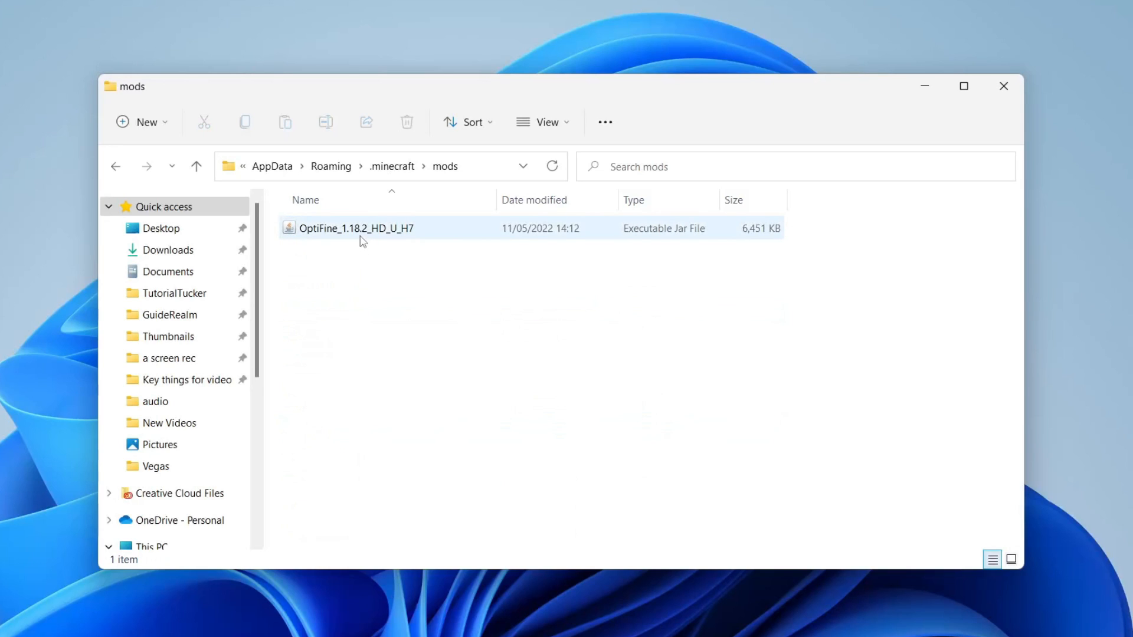
Delete the OptiFine 1.18.2 jar, leaving the mods folder empty.
{"action": "left_click", "coordinate": [589, 422]}
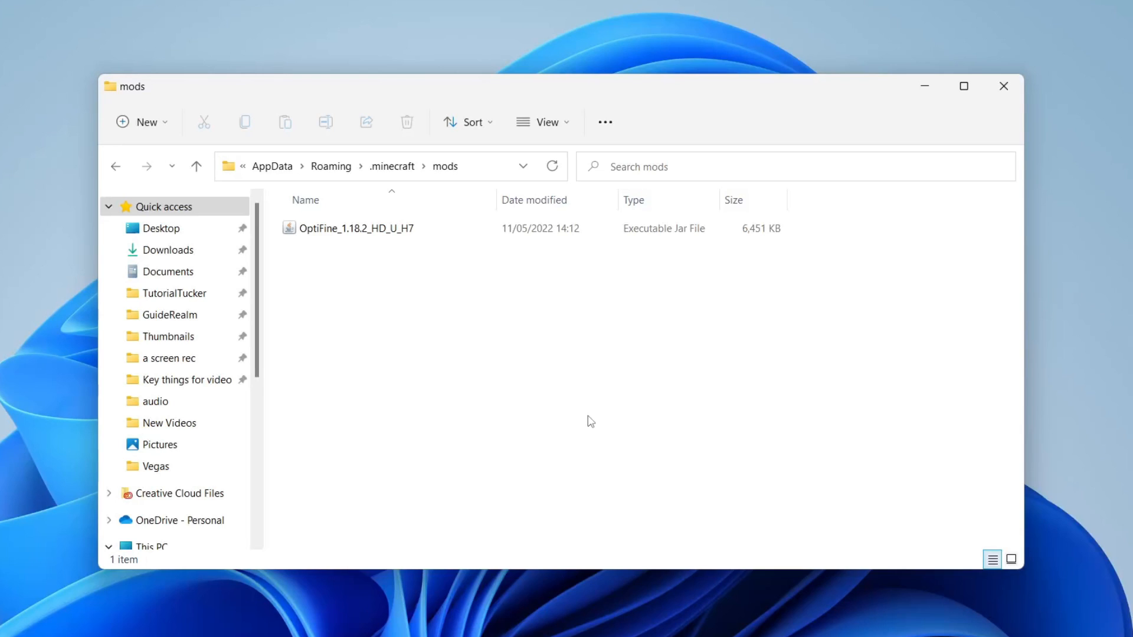
{"action": "left_click", "coordinate": [354, 228]}
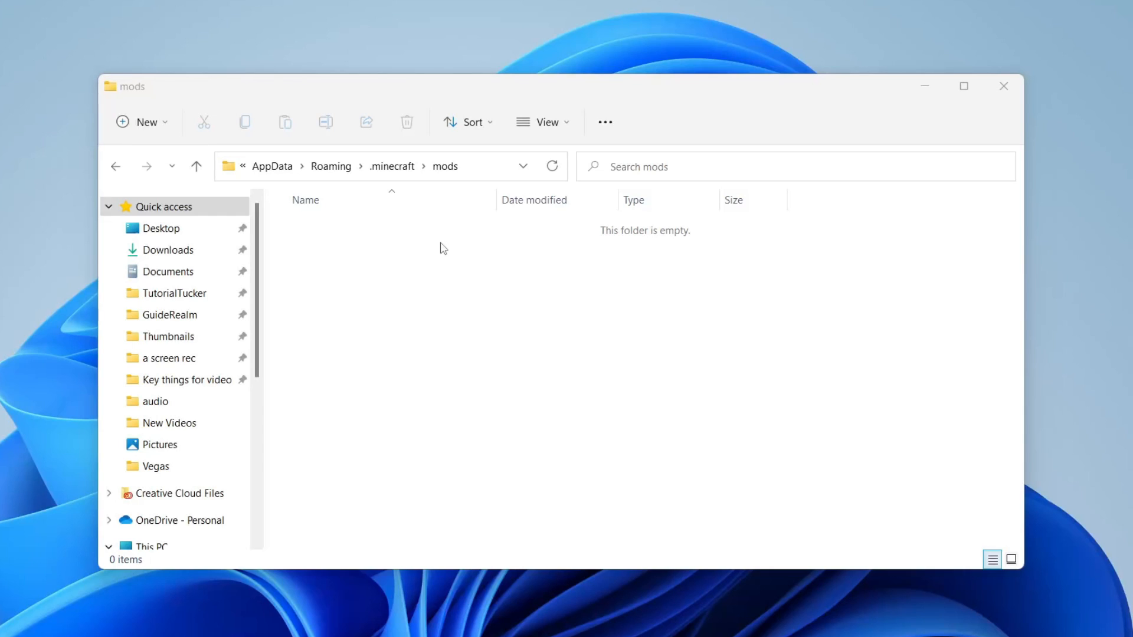
{"action": "mouse_move", "coordinate": [392, 166]}
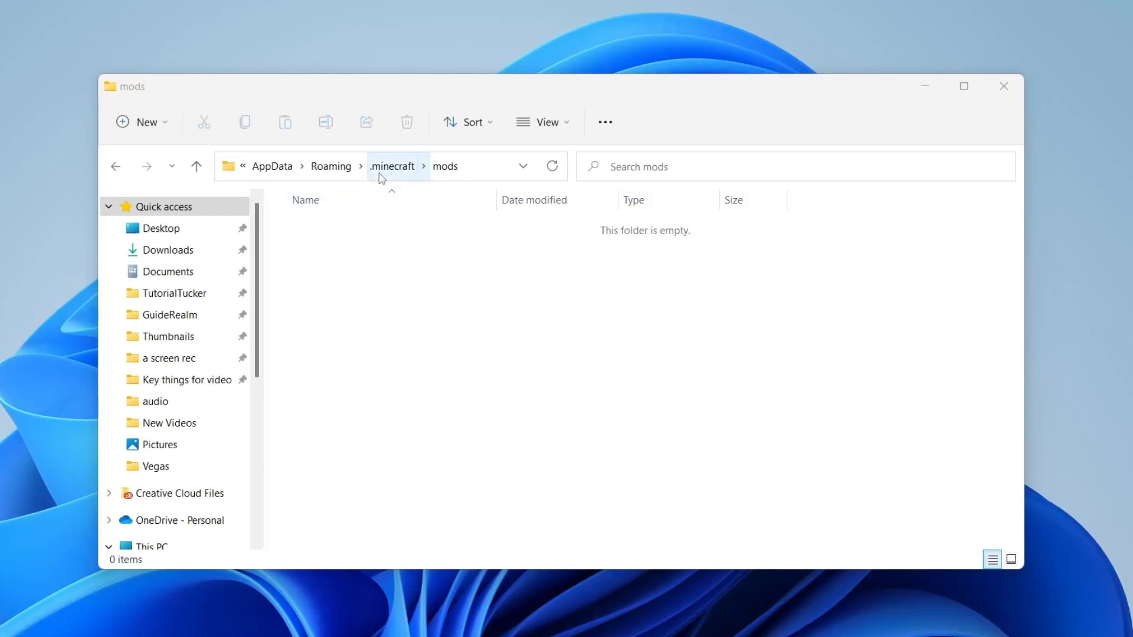
Move up through .minecraft to Roaming, then back into .minecraft with resourcepacks selected.
{"action": "left_click", "coordinate": [117, 166]}
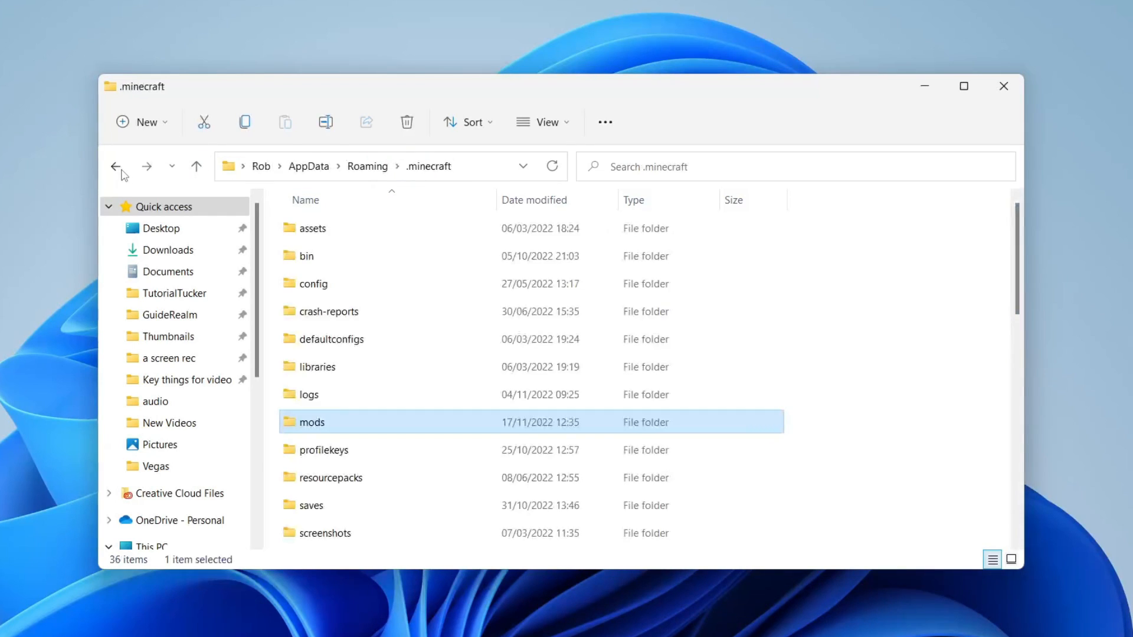
{"action": "left_click", "coordinate": [117, 166]}
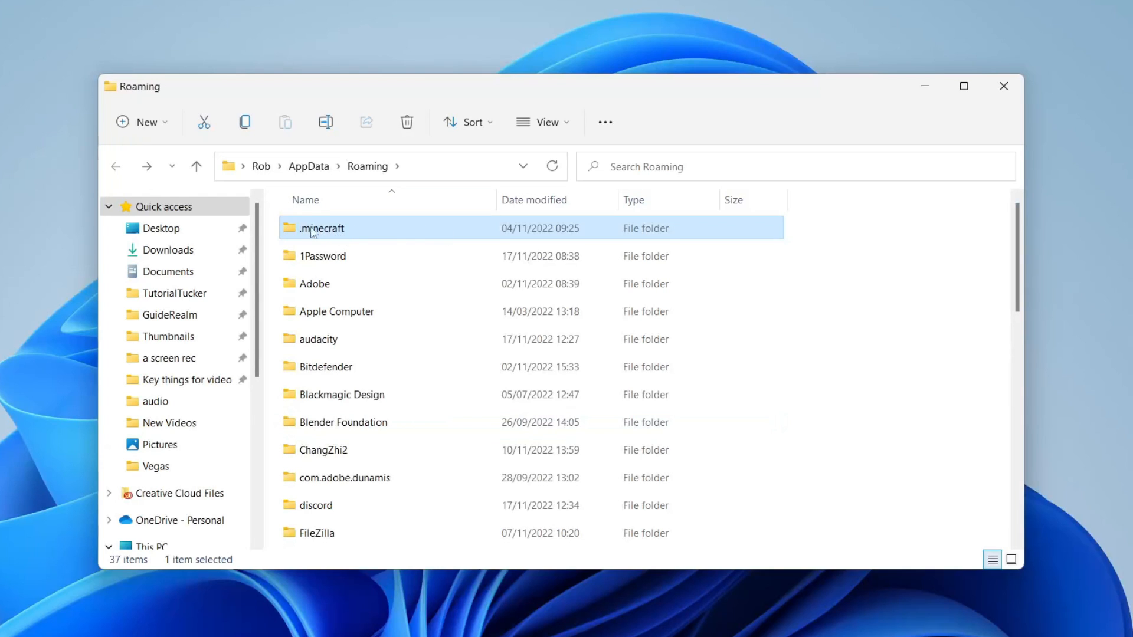
{"action": "mouse_move", "coordinate": [354, 233]}
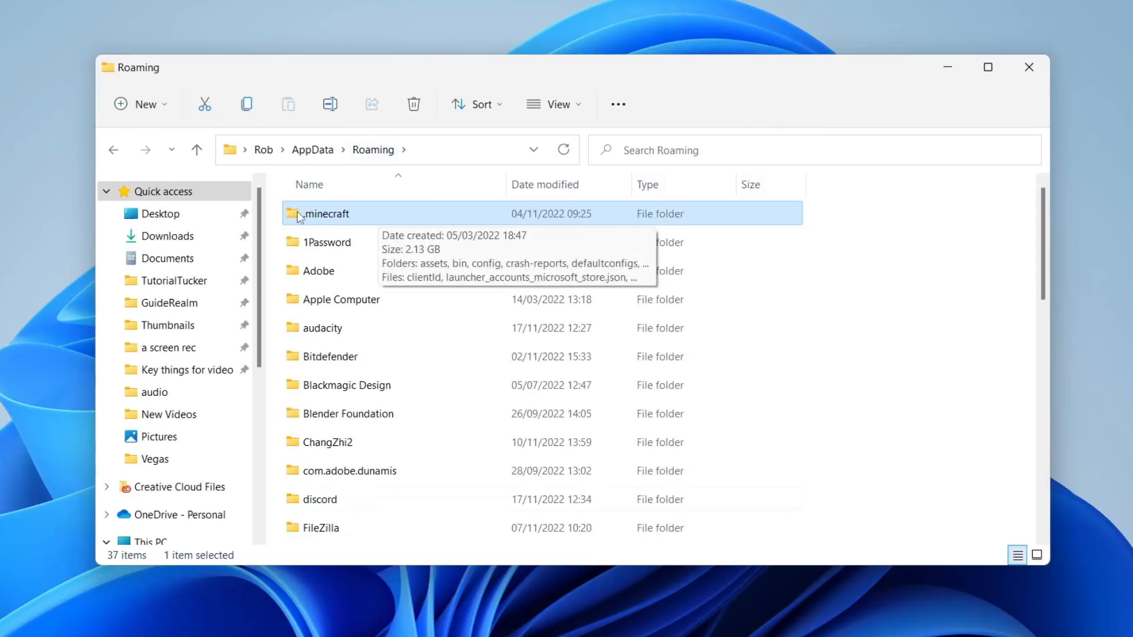
{"action": "mouse_move", "coordinate": [350, 222]}
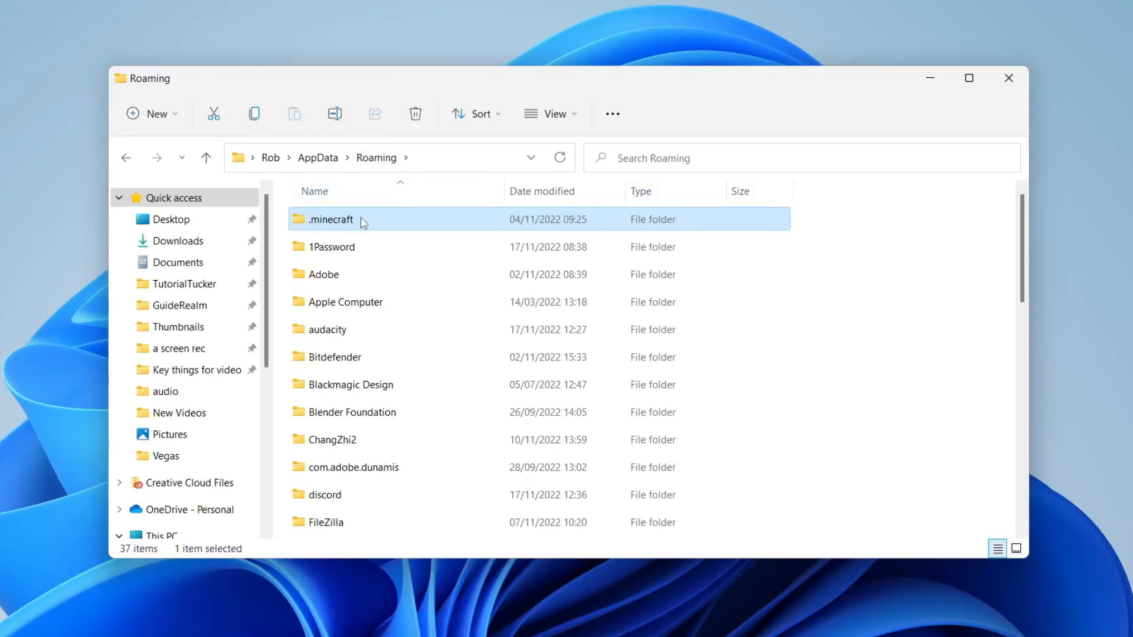
{"action": "mouse_move", "coordinate": [361, 221]}
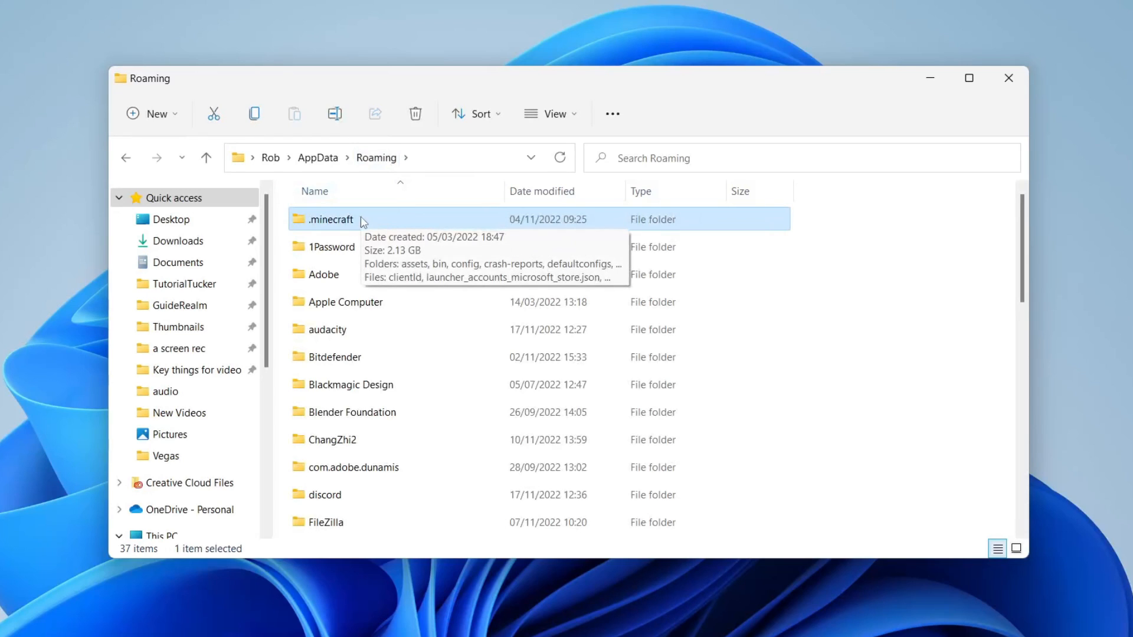
{"action": "double_click", "coordinate": [331, 219]}
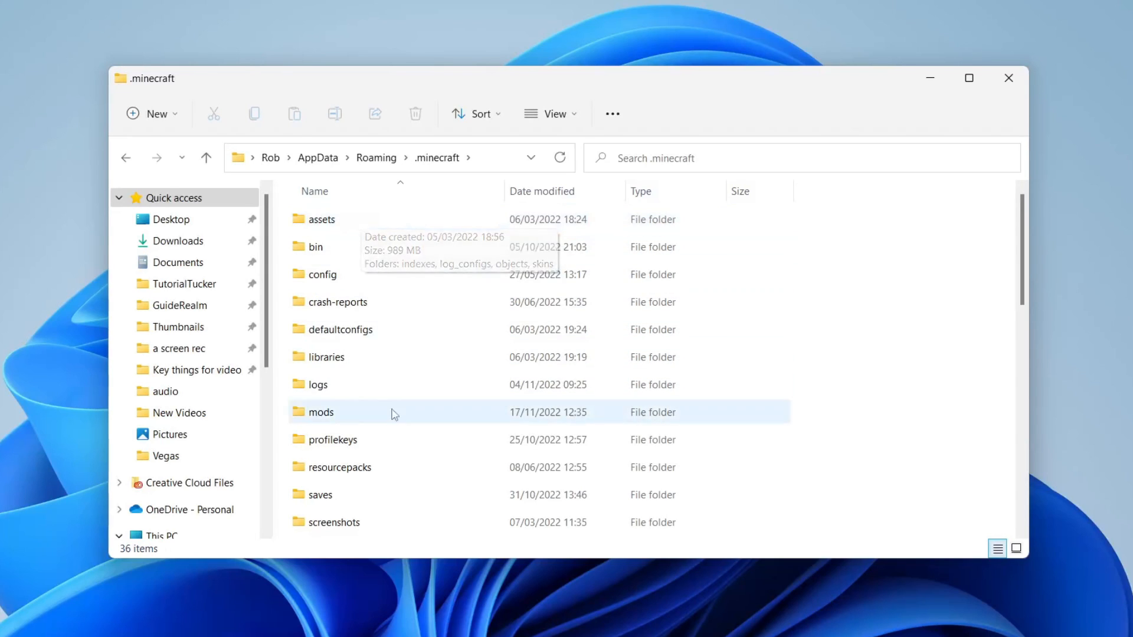
{"action": "left_click", "coordinate": [319, 494]}
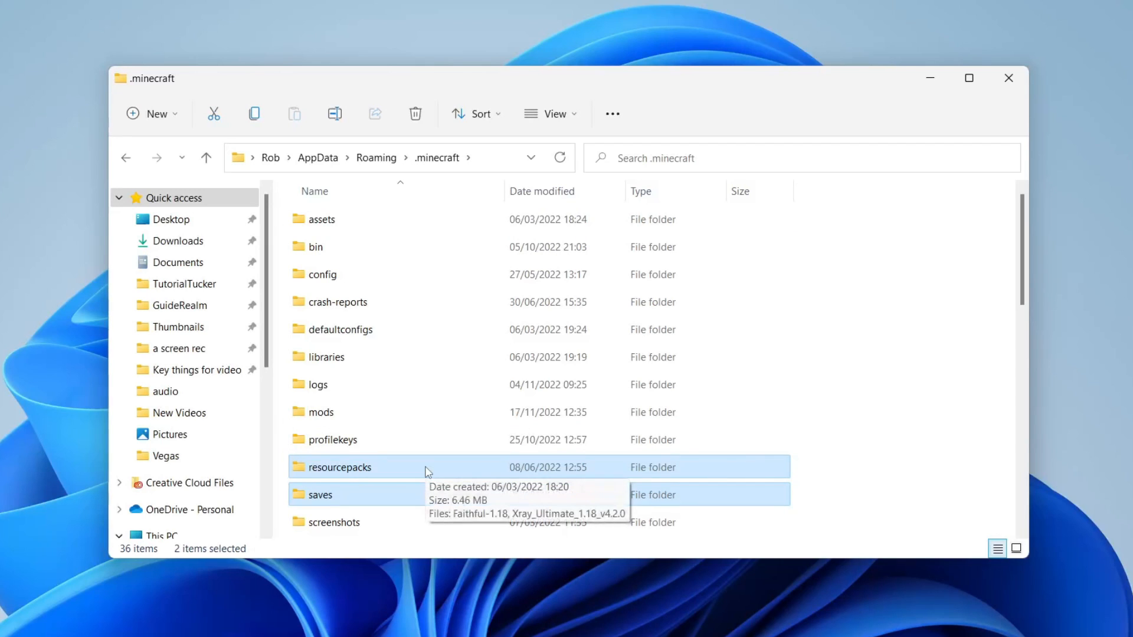
{"action": "mouse_move", "coordinate": [507, 176]}
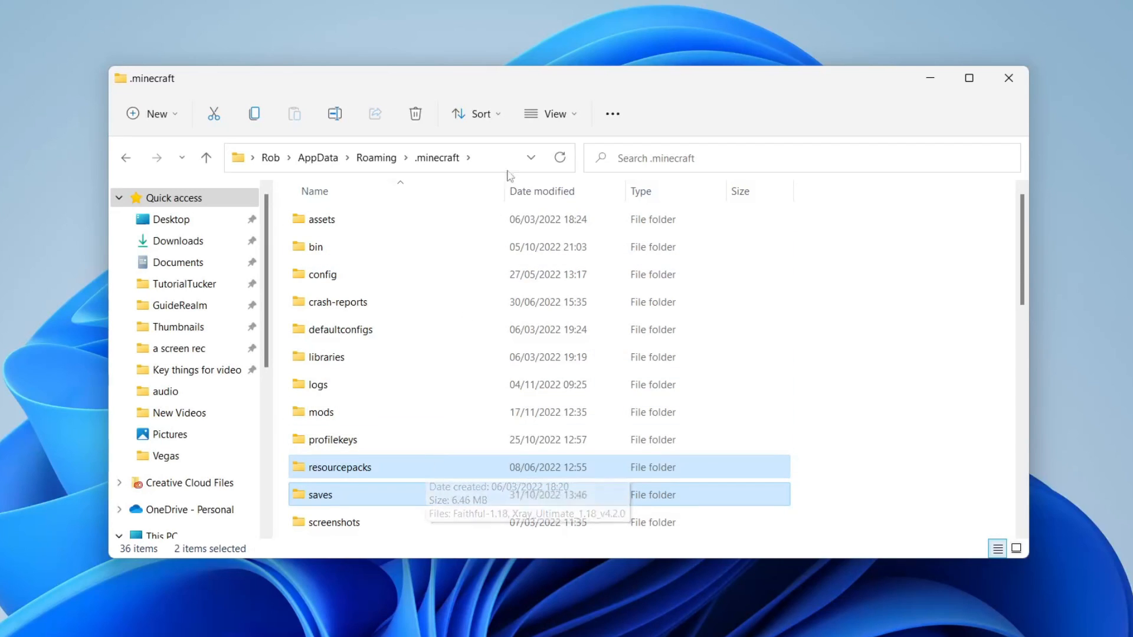
{"action": "mouse_move", "coordinate": [369, 526]}
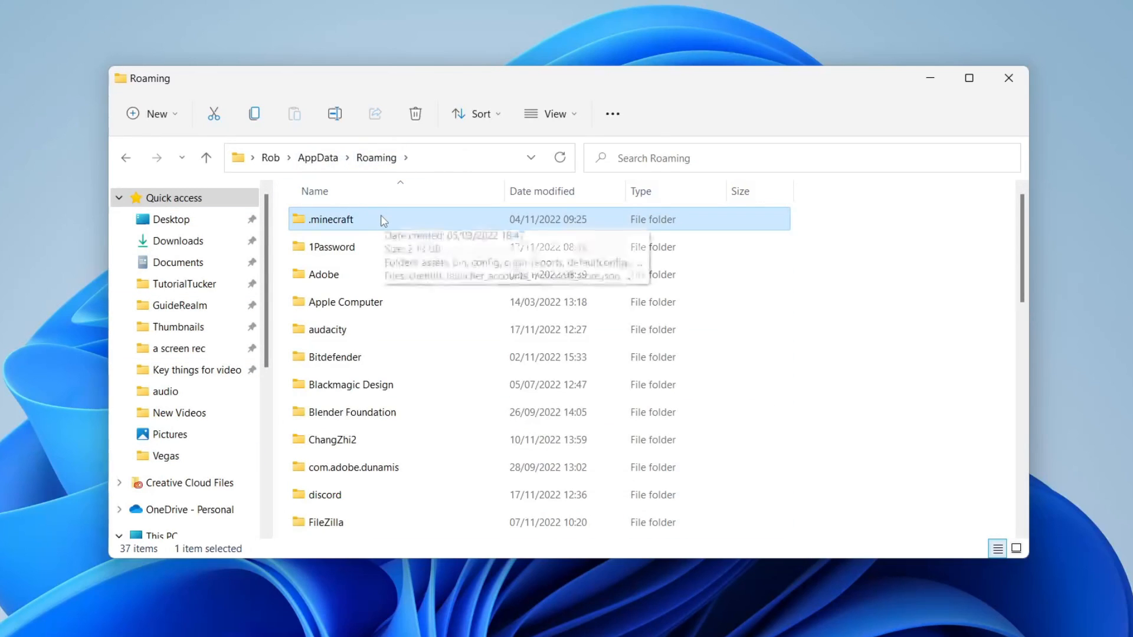
Delete the .minecraft folder from Roaming via its context menu.
{"action": "right_click", "coordinate": [329, 220]}
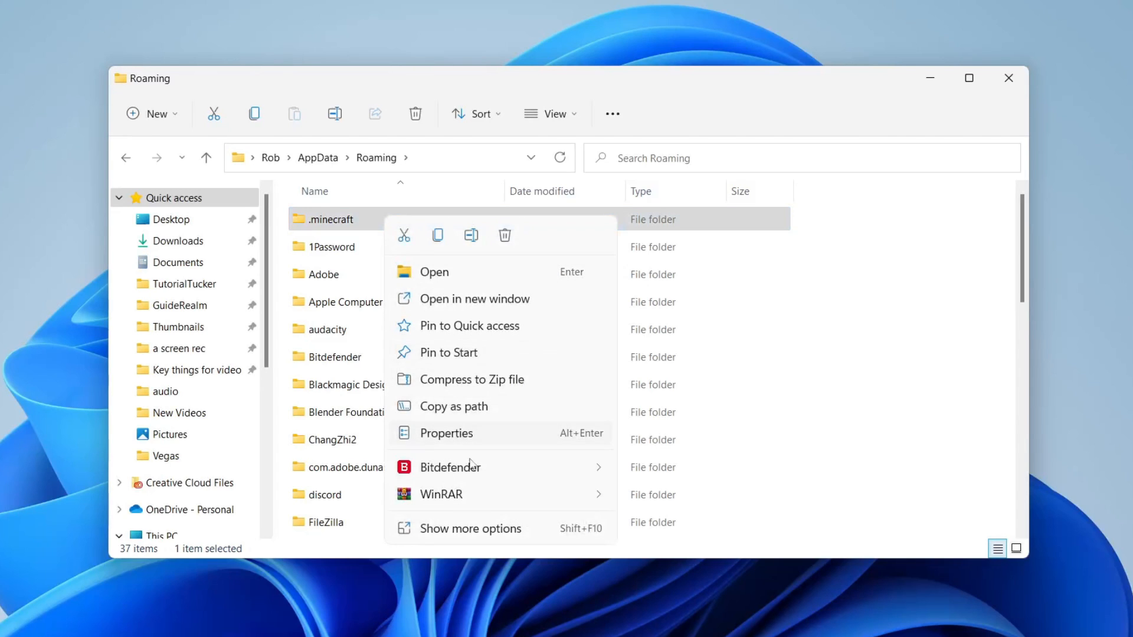
{"action": "left_click", "coordinate": [528, 483]}
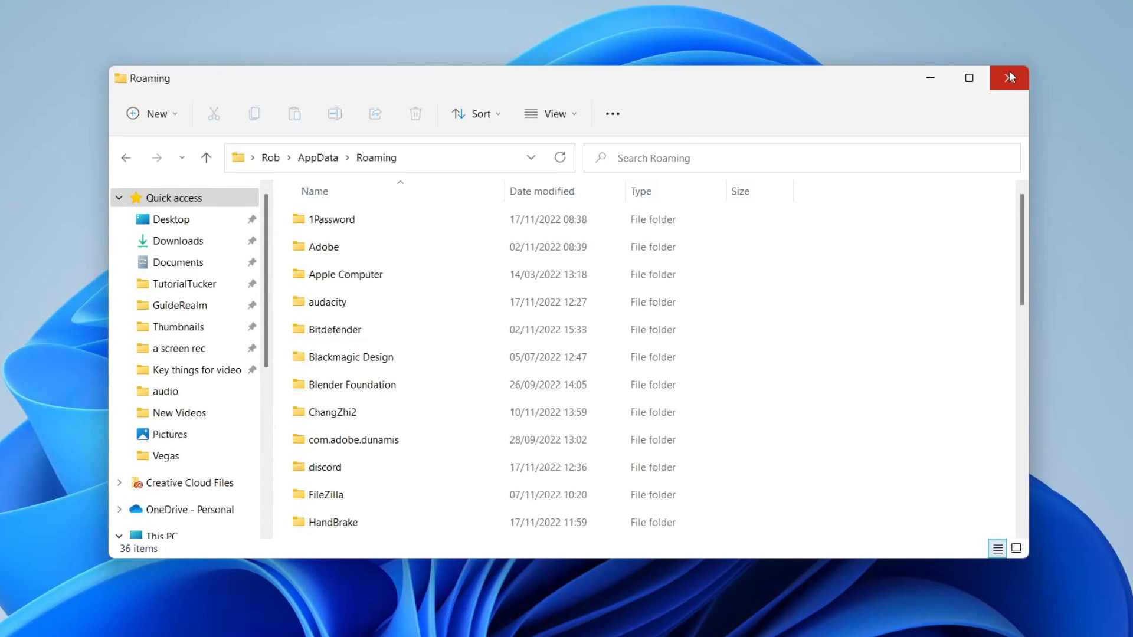
{"action": "mouse_move", "coordinate": [1009, 78]}
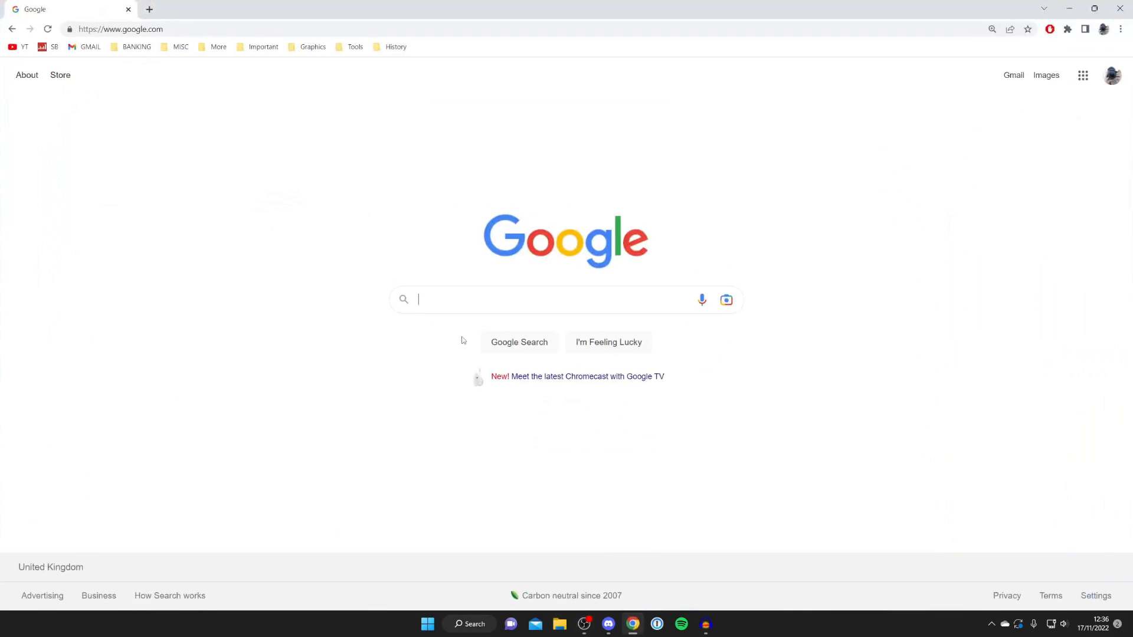
{"action": "mouse_move", "coordinate": [455, 334]}
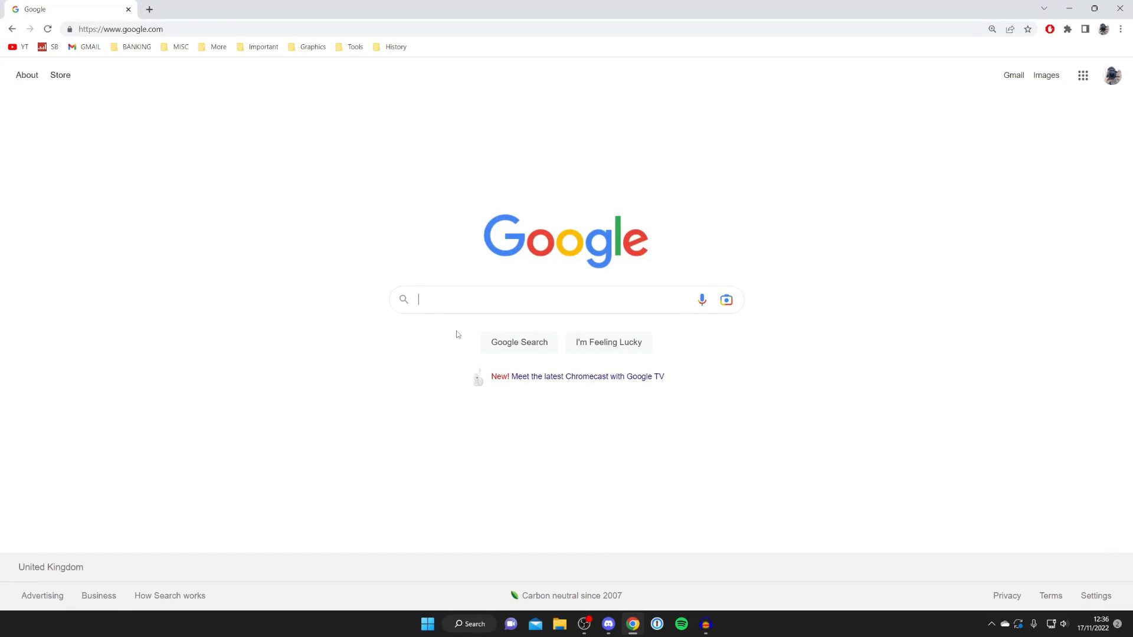
Run a Google search for 'java' in Chrome.
{"action": "type", "text": "java"}
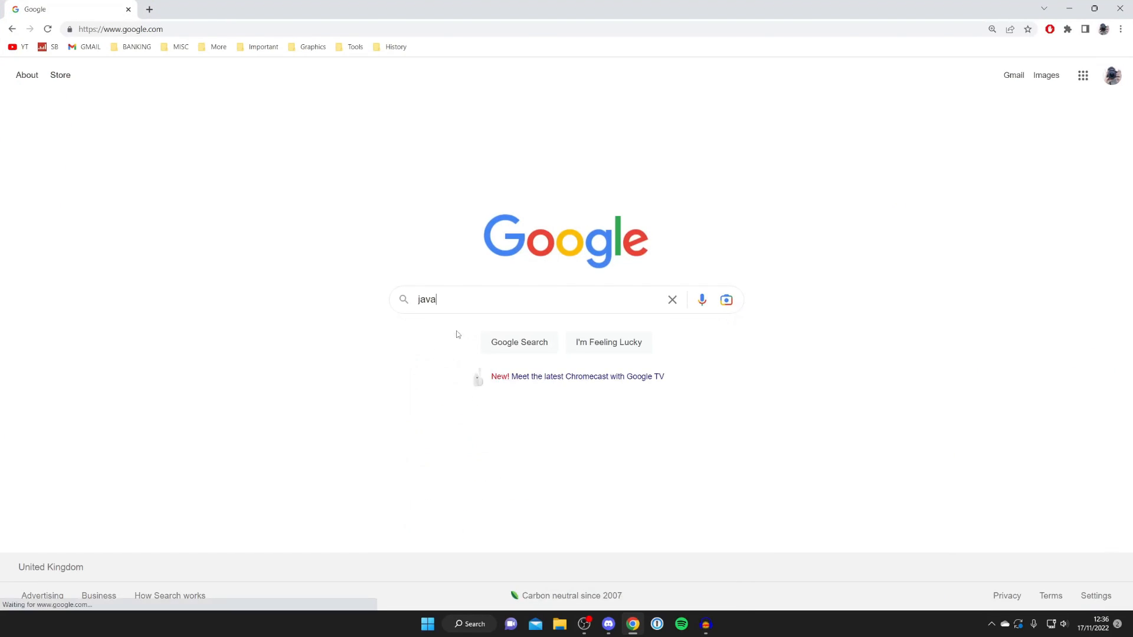
{"action": "left_click", "coordinate": [519, 342]}
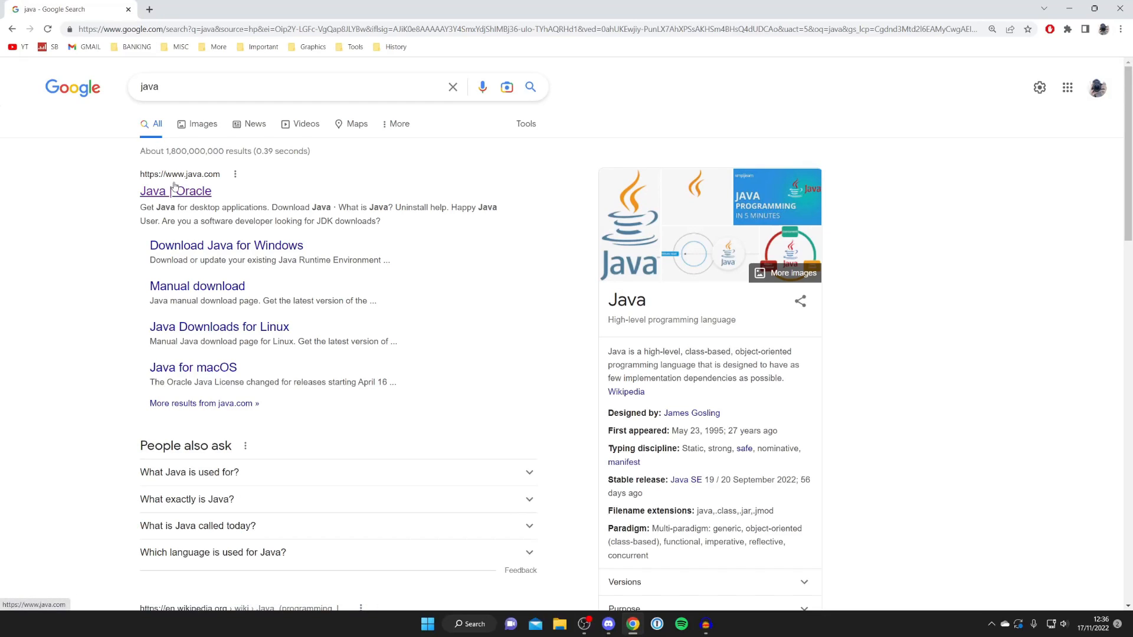
Reach java.com's Get Java for desktop applications page, then minimise Chrome to the desktop.
{"action": "left_click", "coordinate": [175, 191]}
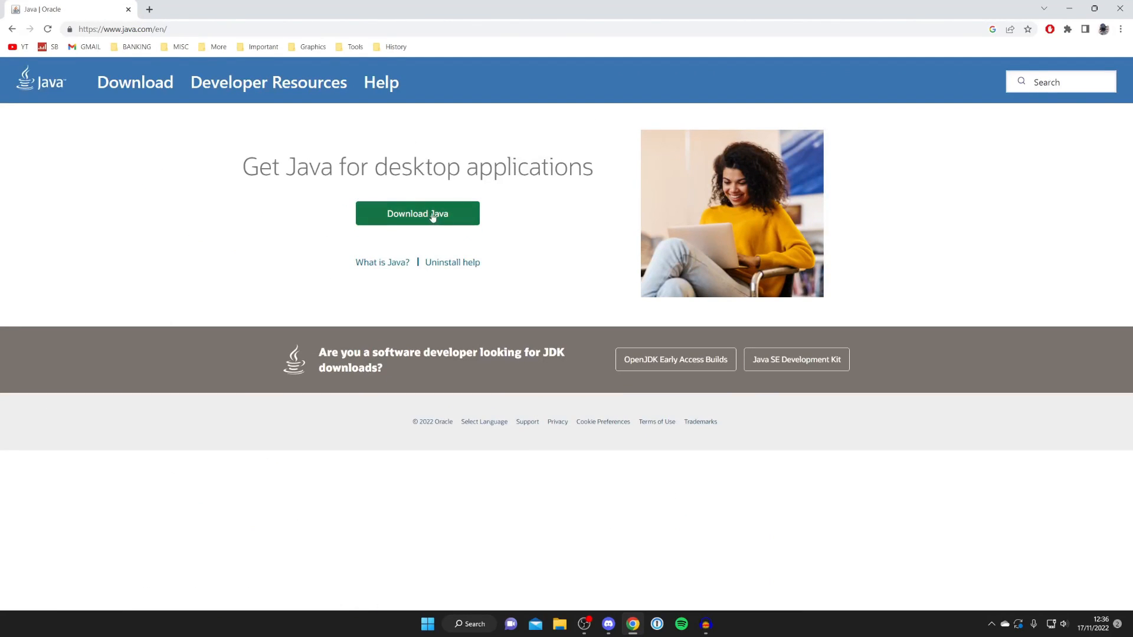
{"action": "mouse_move", "coordinate": [416, 214]}
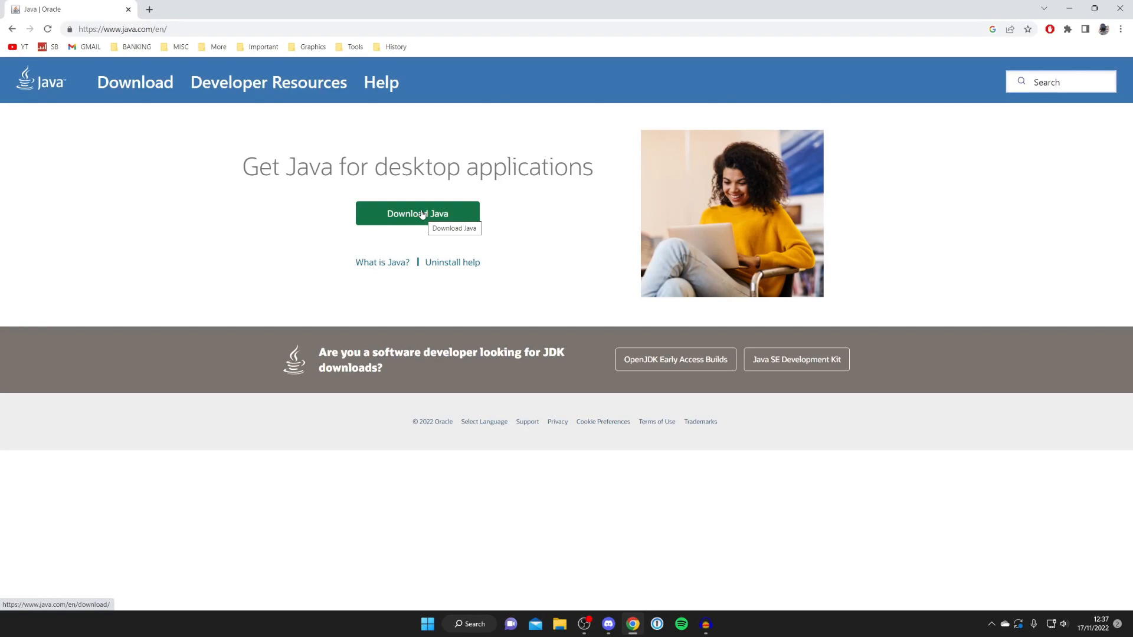
{"action": "mouse_move", "coordinate": [1063, 8]}
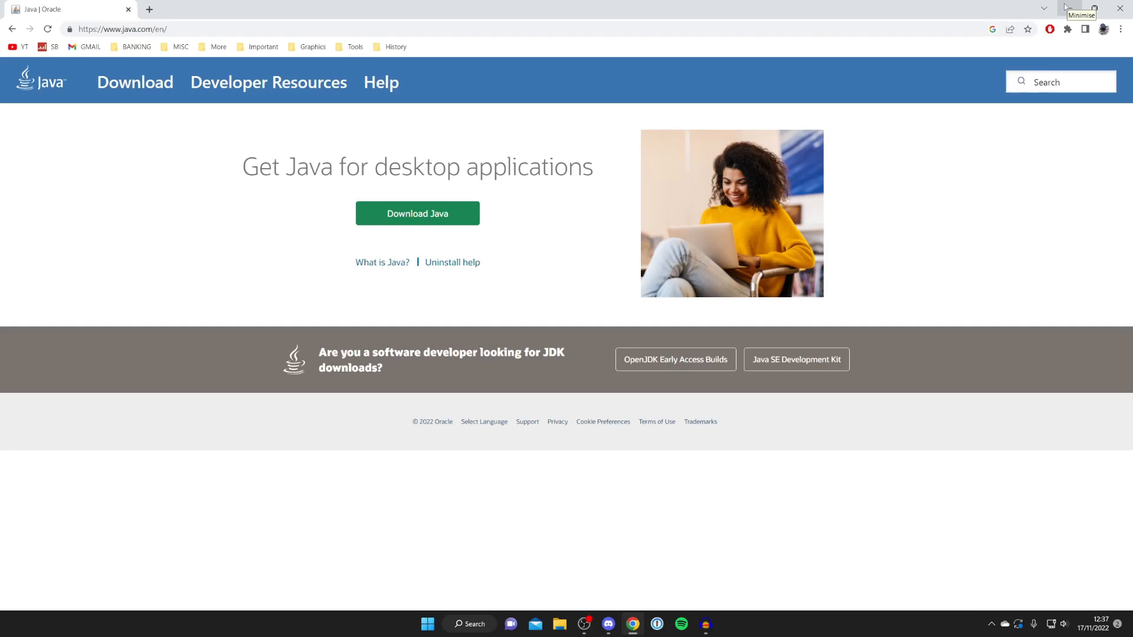
{"action": "left_click", "coordinate": [1063, 8]}
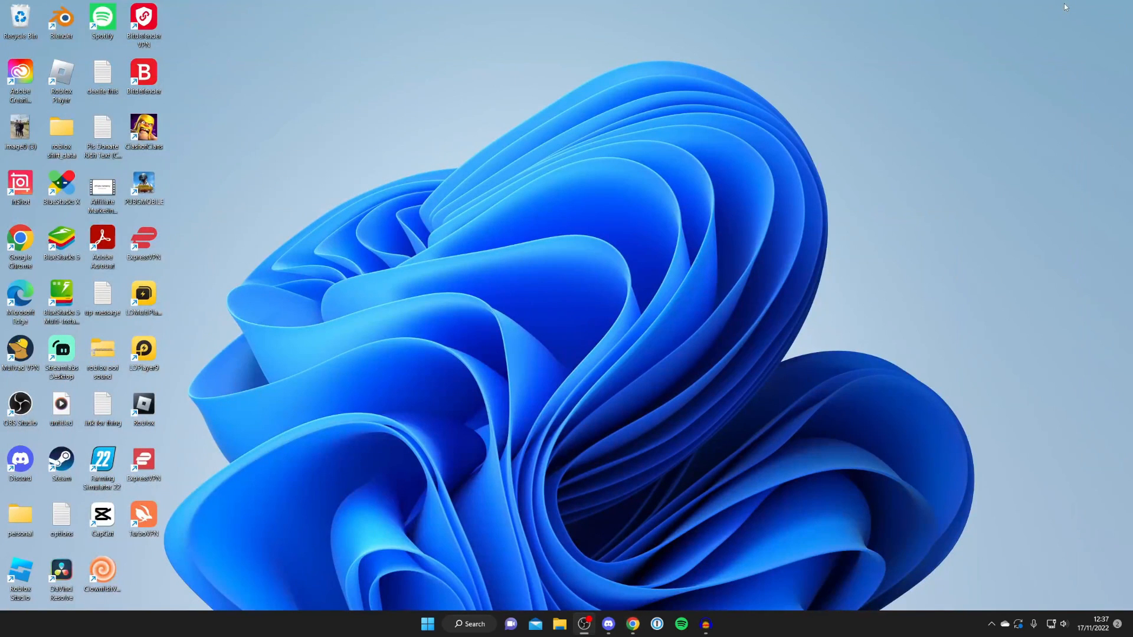